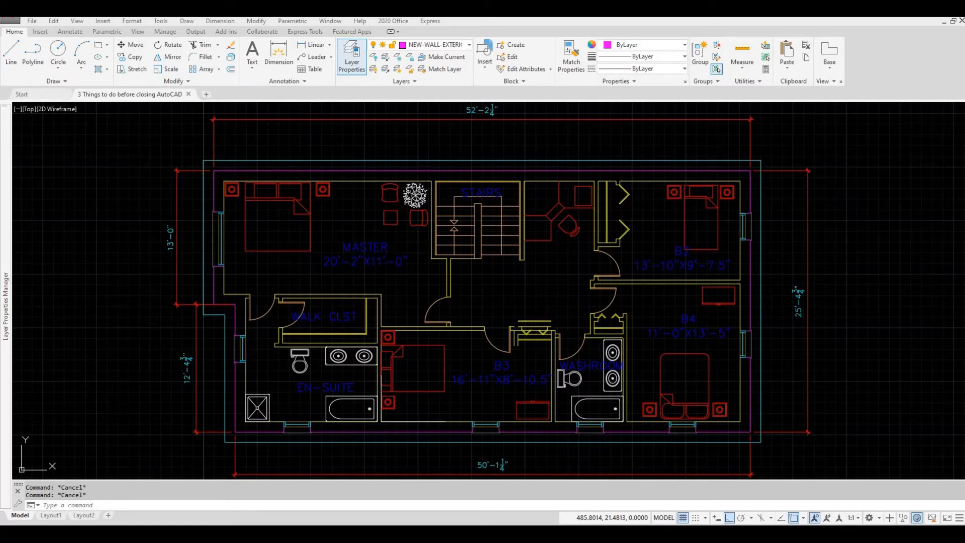
{"action": "mouse_move", "coordinate": [316, 211]}
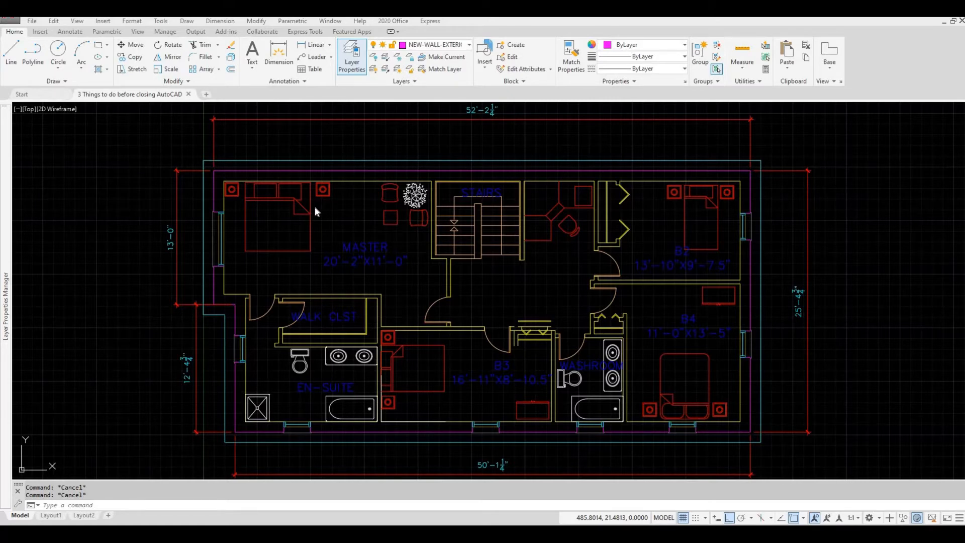
{"action": "mouse_move", "coordinate": [55, 93]}
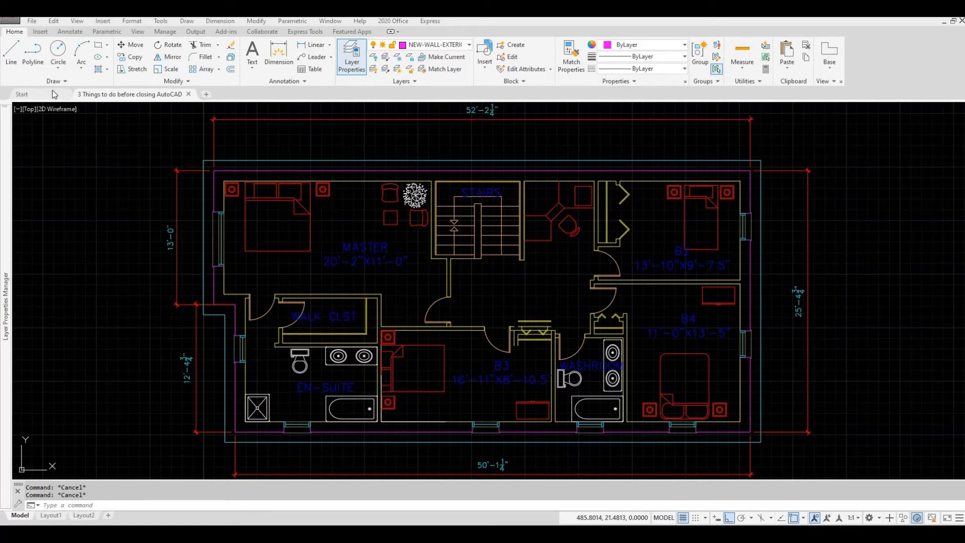
{"action": "mouse_move", "coordinate": [148, 133]}
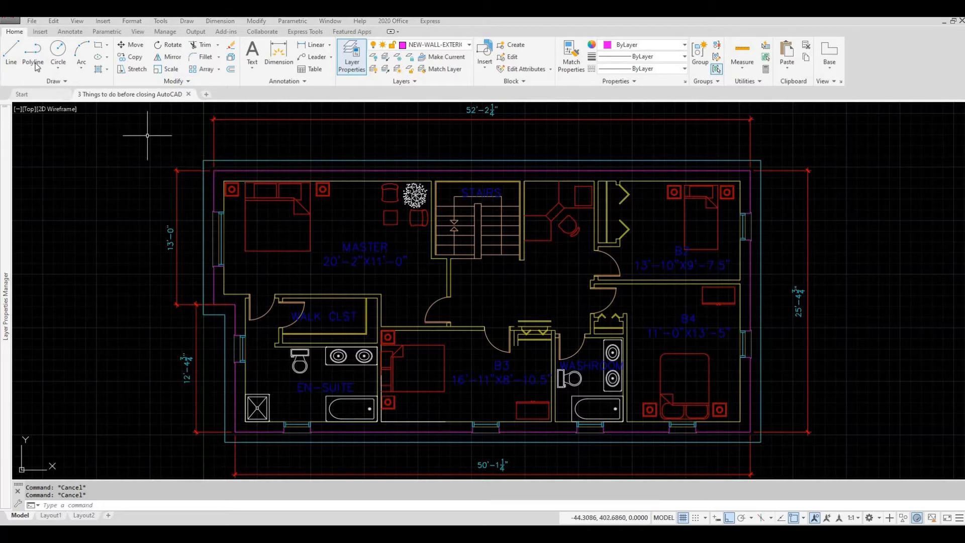
- Draw an extra line over the existing stair line so the two overlap
{"action": "left_click", "coordinate": [10, 61]}
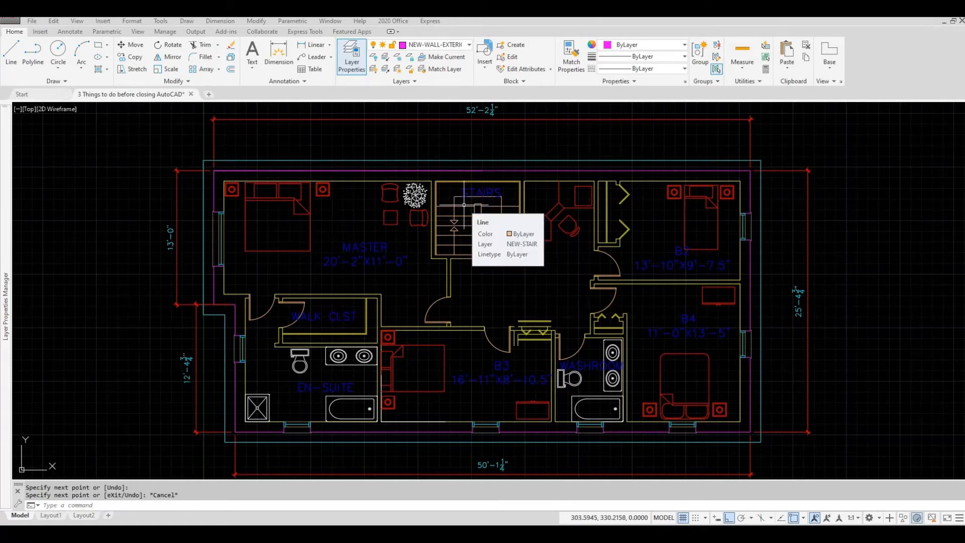
{"action": "mouse_move", "coordinate": [443, 171]}
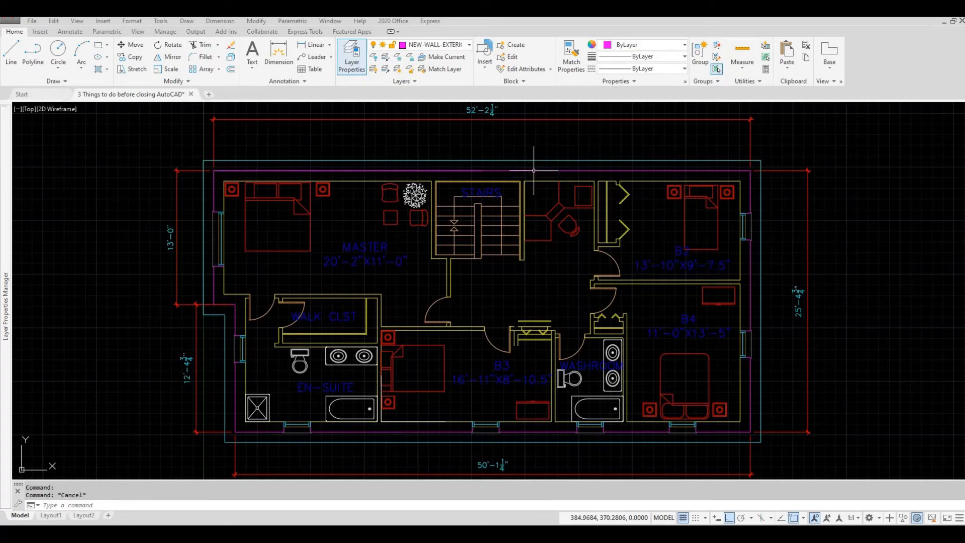
{"action": "mouse_move", "coordinate": [519, 183]}
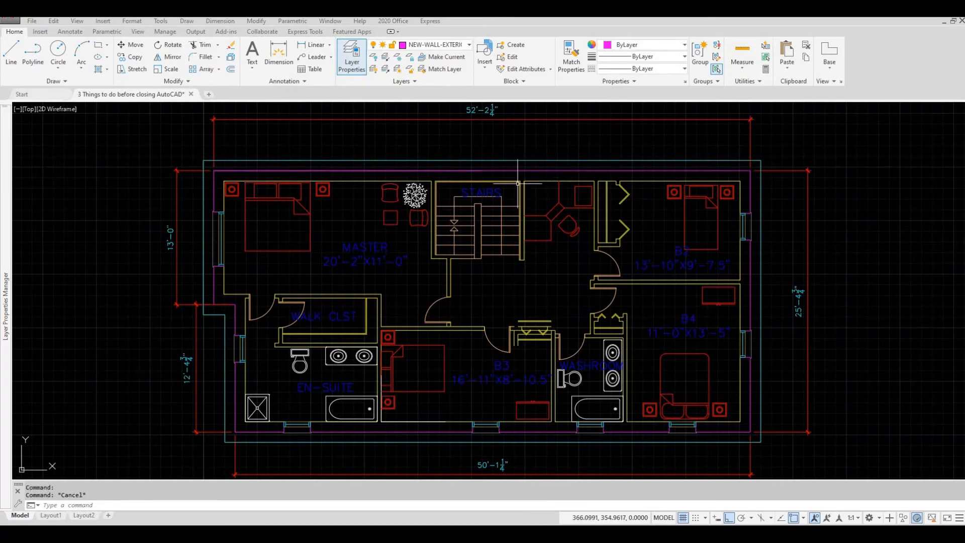
{"action": "mouse_move", "coordinate": [514, 186]}
{"action": "type", "text": "OVERKILL"}
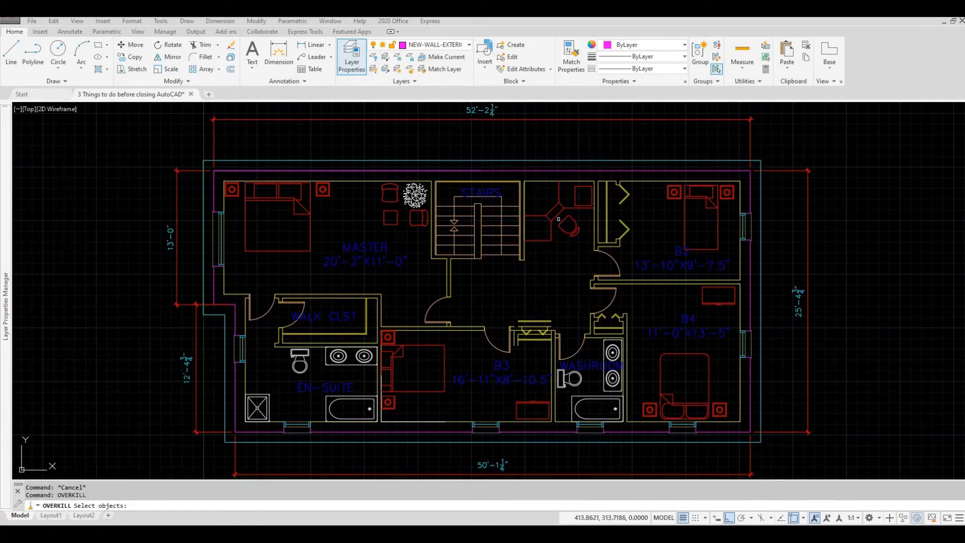
{"action": "mouse_move", "coordinate": [608, 264]}
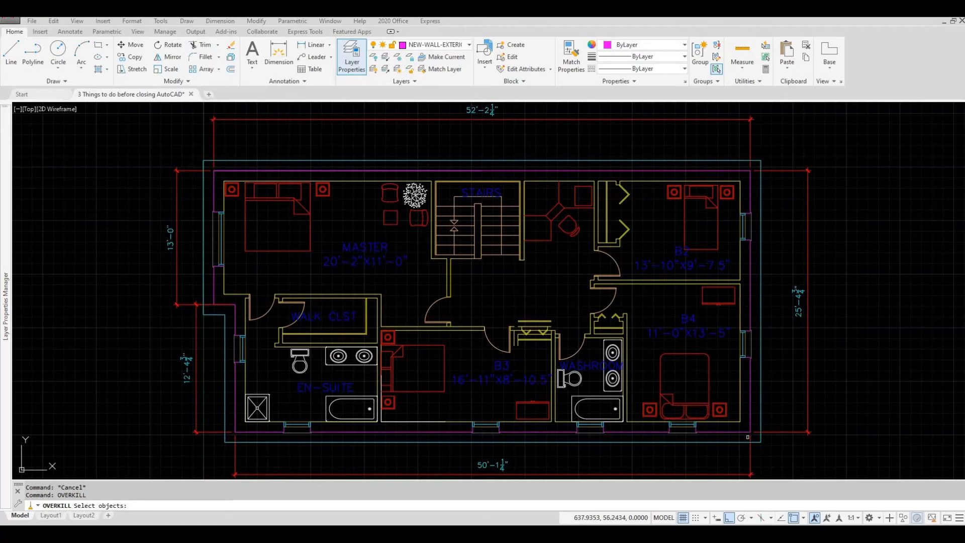
{"action": "mouse_move", "coordinate": [692, 380]}
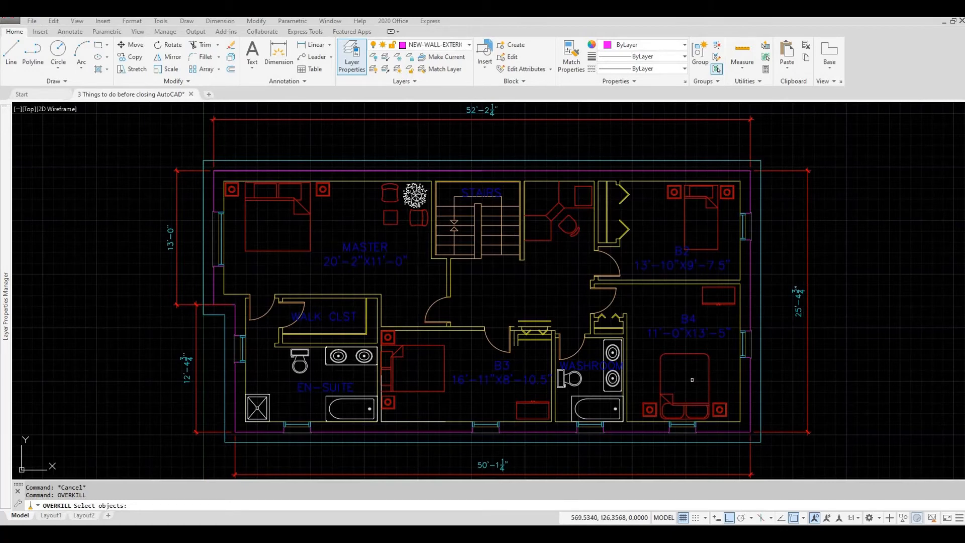
- Run OVERKILL and select all 921 floor-plan objects for duplicate cleanup
{"action": "type", "text": "a"}
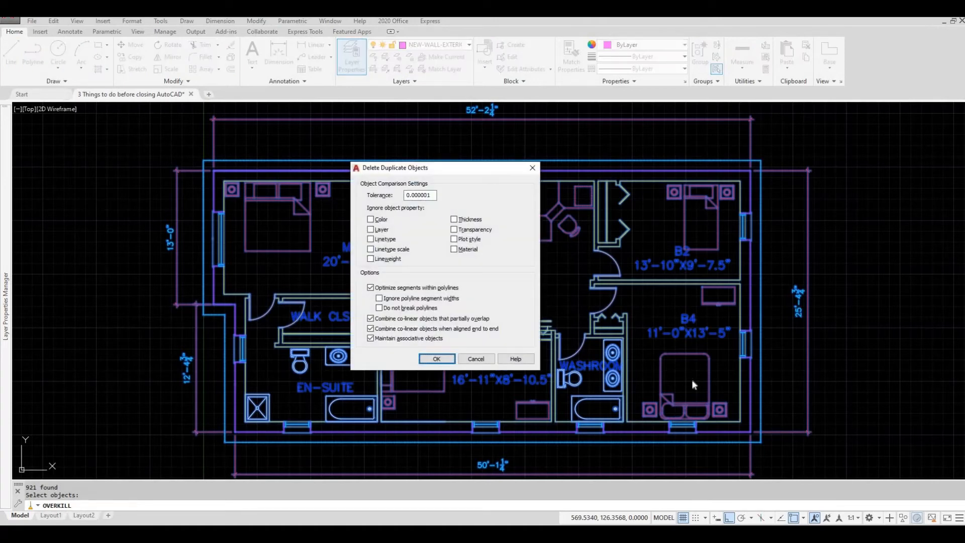
{"action": "mouse_move", "coordinate": [441, 238]}
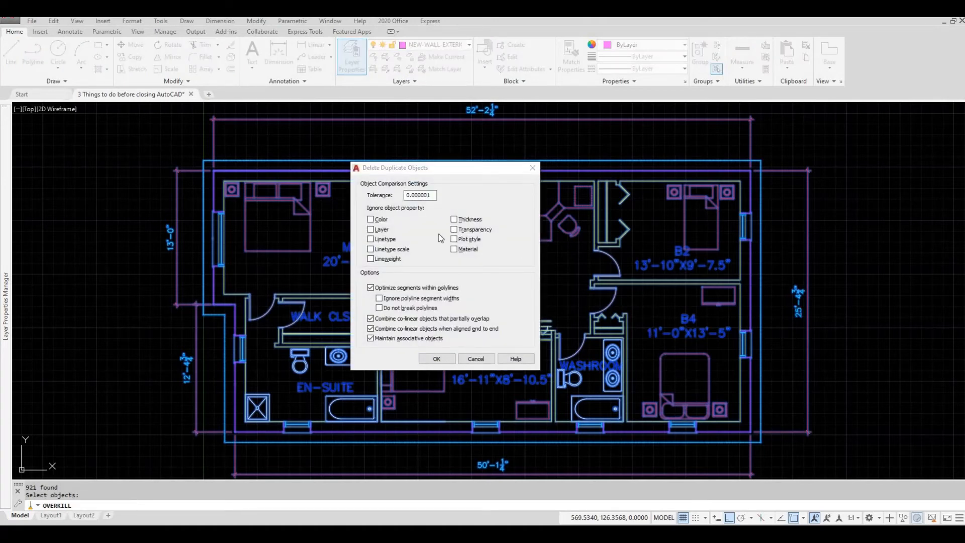
{"action": "mouse_move", "coordinate": [453, 255]}
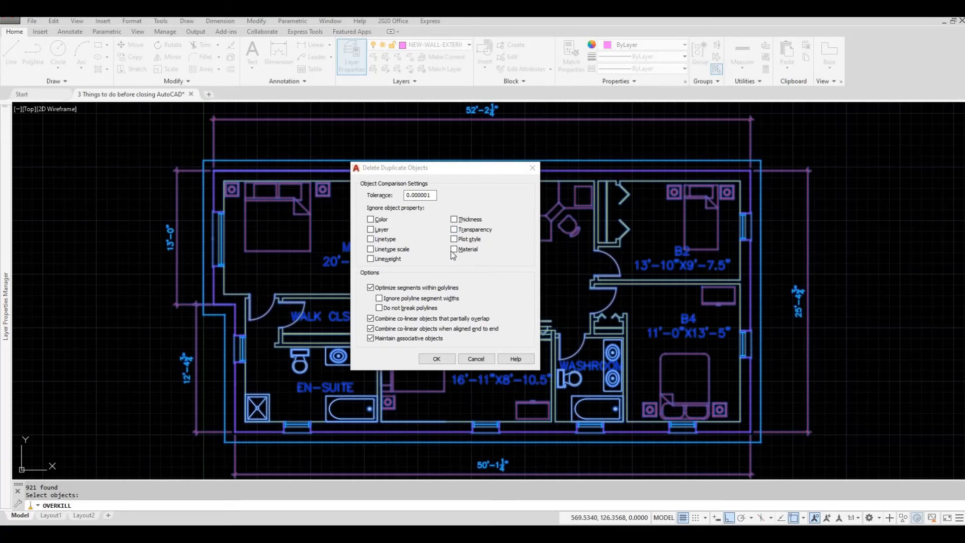
{"action": "mouse_move", "coordinate": [429, 258]}
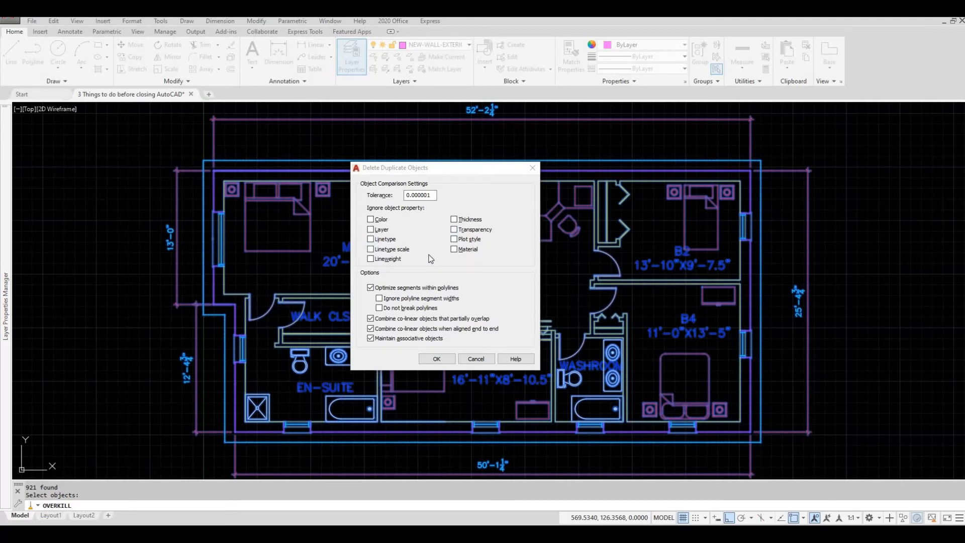
{"action": "mouse_move", "coordinate": [437, 334]}
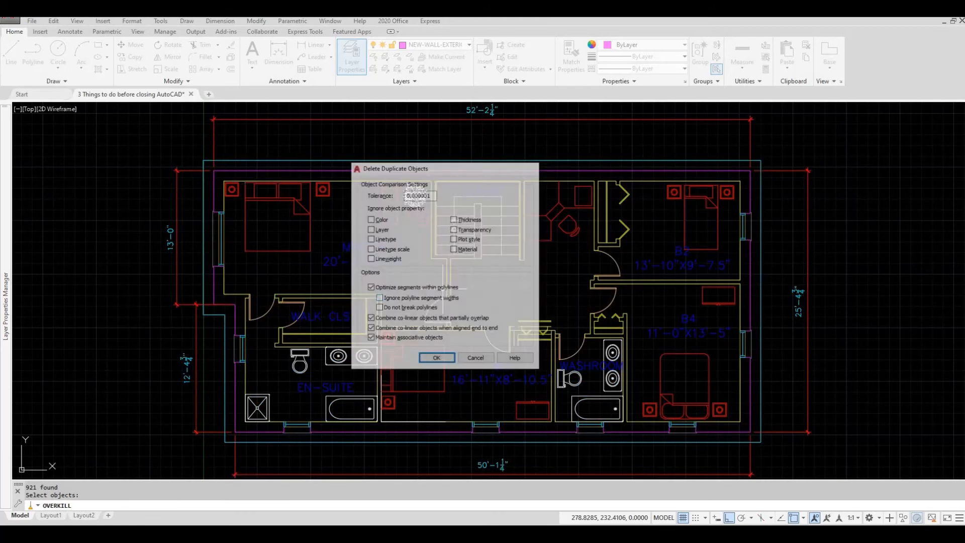
- Apply Delete Duplicate Objects, removing the overlapping stair line from the plan
{"action": "left_click", "coordinate": [437, 358]}
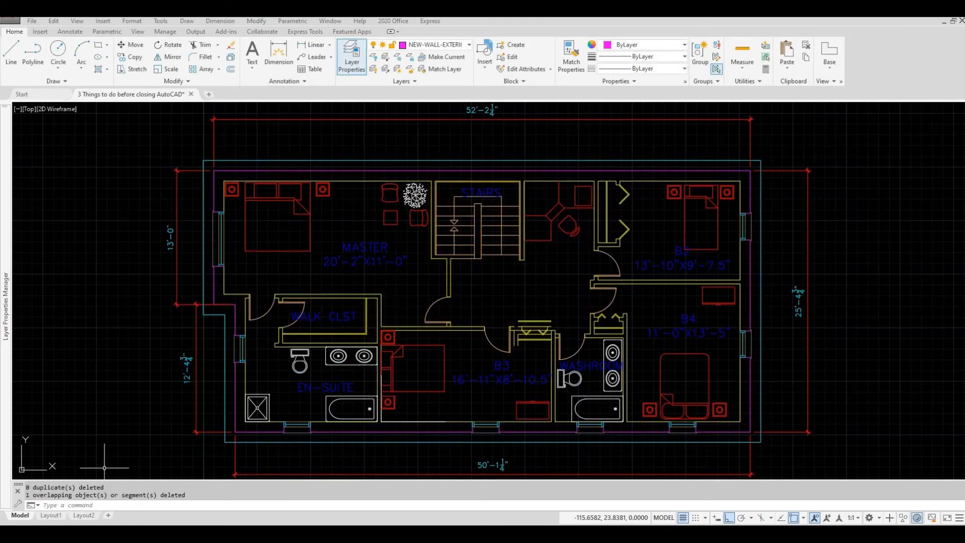
{"action": "mouse_move", "coordinate": [114, 477]}
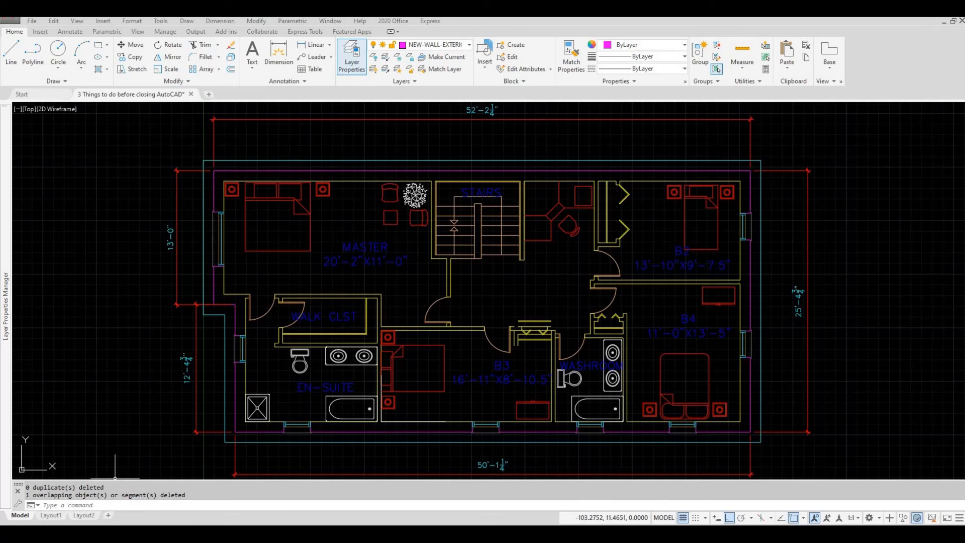